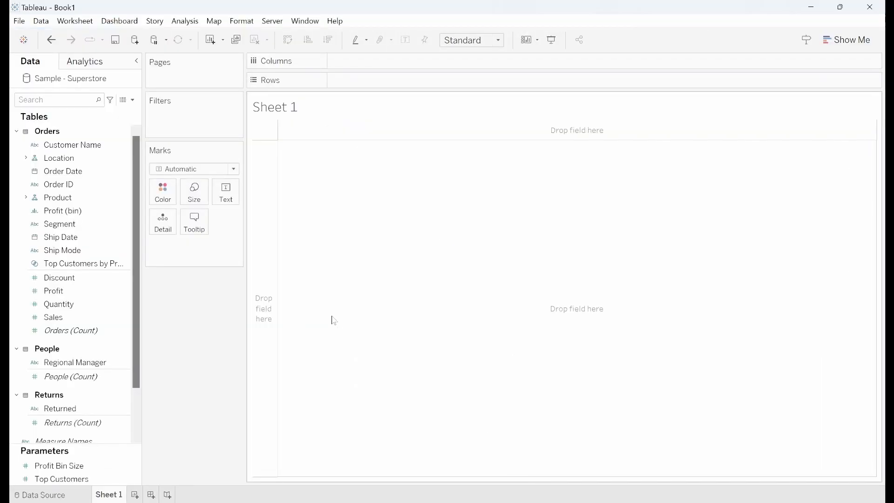
Build horizontal bars of SUM(Profit) by Segment and start renaming the sheet 'Bar Chart'
{"action": "left_click", "coordinate": [60, 224]}
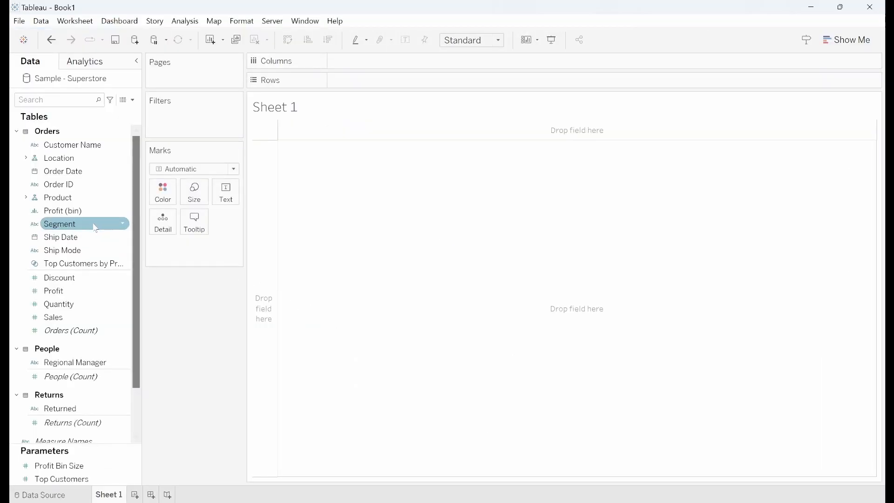
{"action": "left_click_drag", "start_coordinate": [60, 224], "coordinate": [359, 80]}
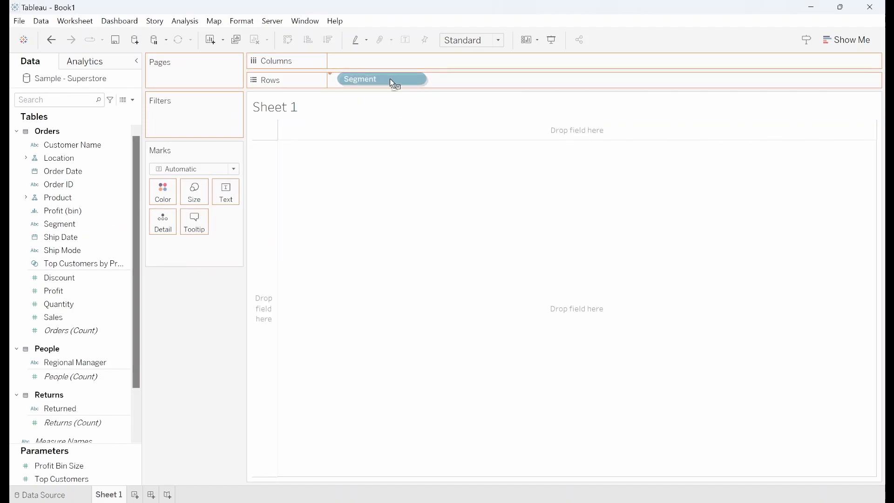
{"action": "left_click_drag", "start_coordinate": [382, 78], "coordinate": [373, 80]}
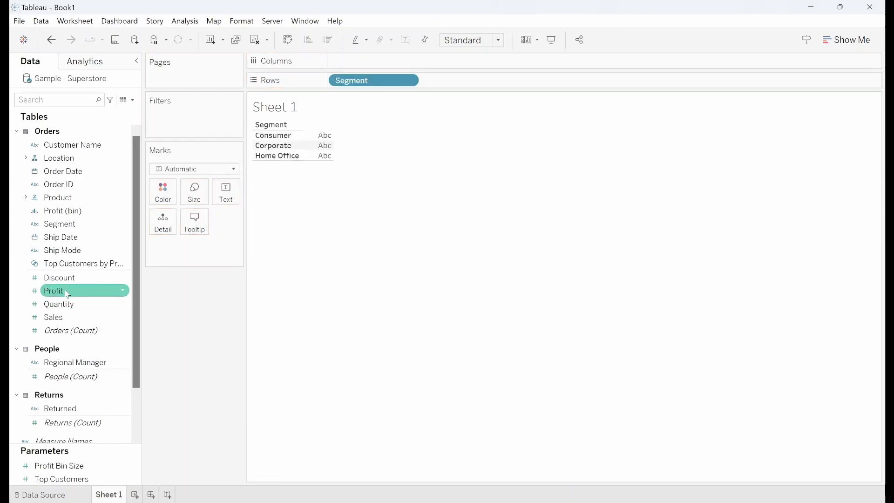
{"action": "left_click_drag", "start_coordinate": [53, 291], "coordinate": [374, 61]}
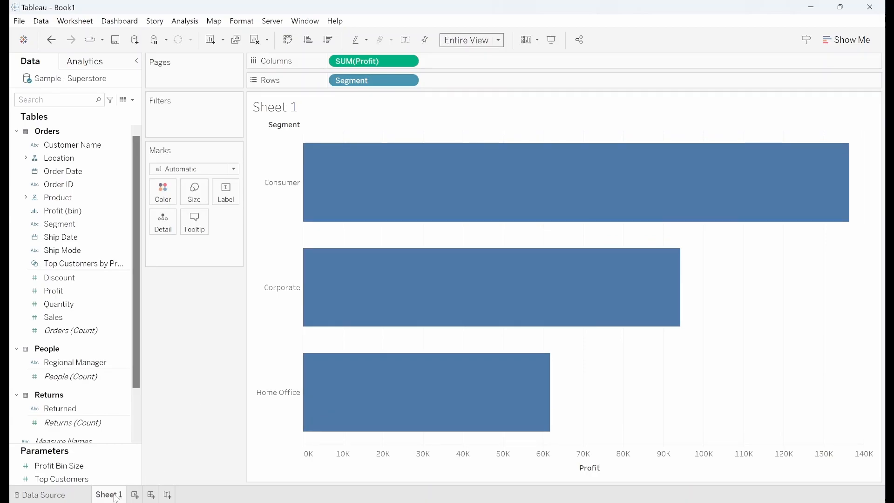
{"action": "type", "text": "Bar Chart"}
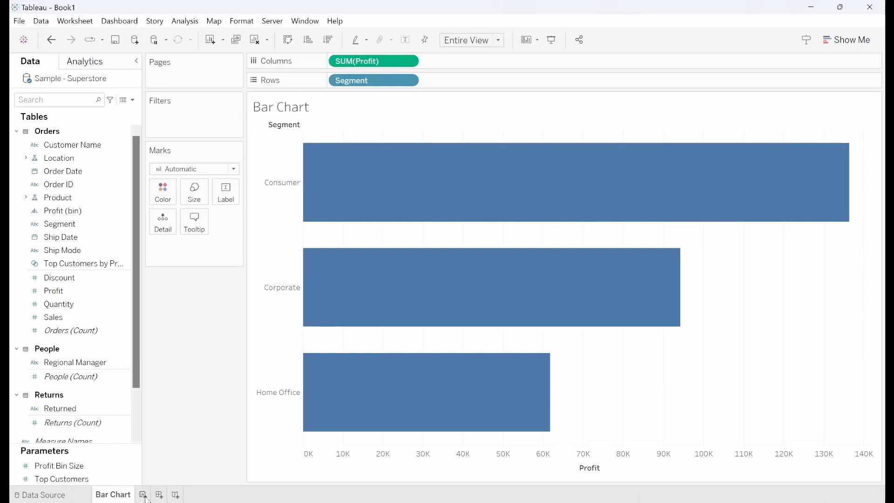
Start a new worksheet with Order Date laid across Columns
{"action": "left_click", "coordinate": [143, 494]}
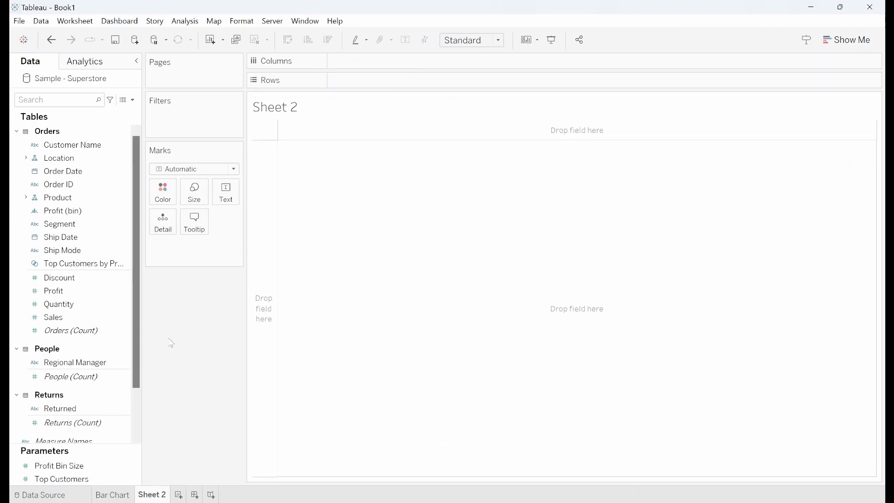
{"action": "left_click", "coordinate": [63, 172]}
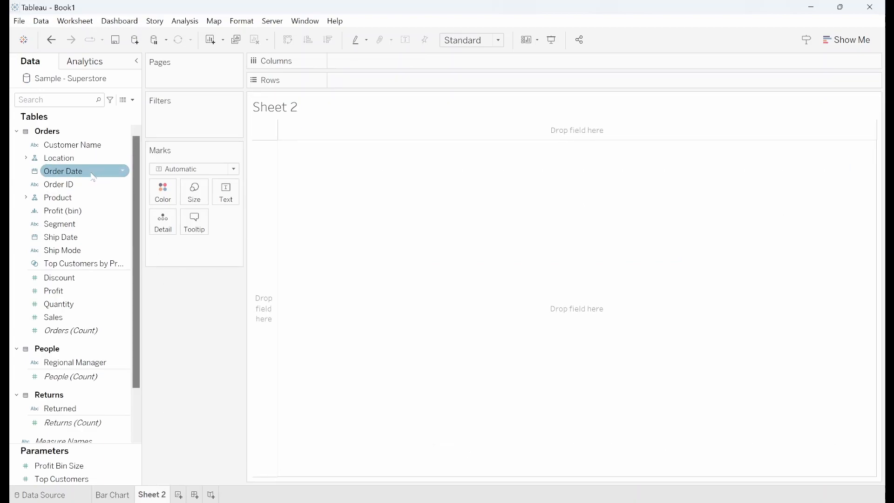
{"action": "left_click_drag", "start_coordinate": [63, 170], "coordinate": [374, 59]}
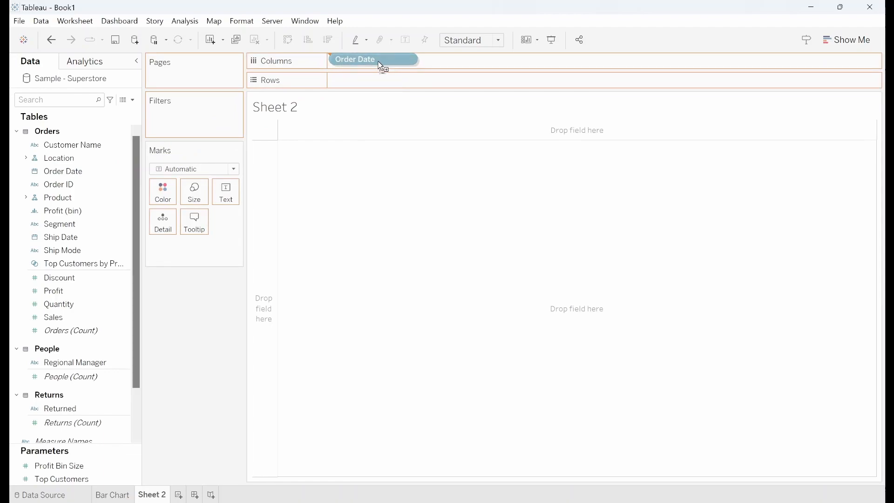
{"action": "left_click_drag", "start_coordinate": [373, 59], "coordinate": [374, 61]}
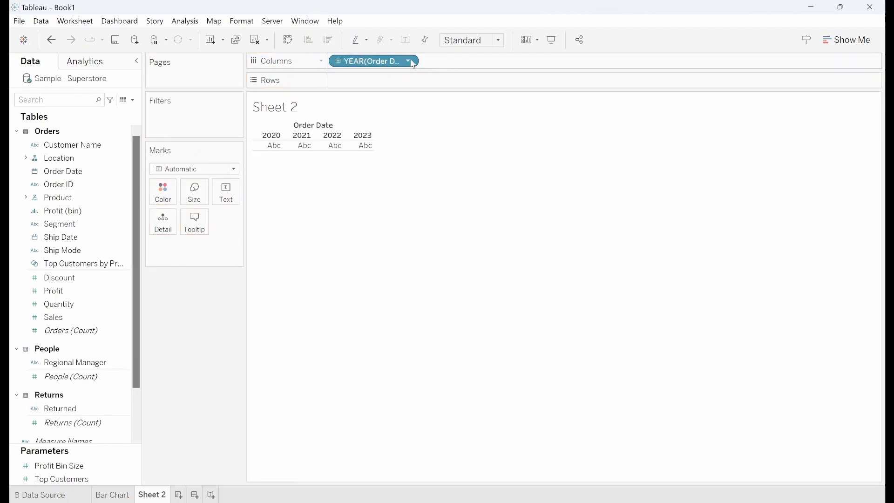
Switch Order Date to continuous Month and plot SUM(Profit) on Rows as a line
{"action": "left_click", "coordinate": [412, 61]}
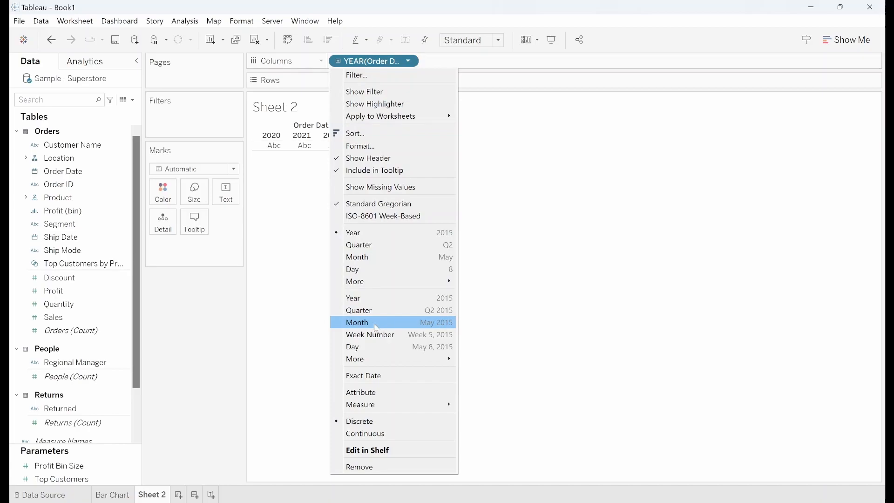
{"action": "left_click", "coordinate": [375, 322]}
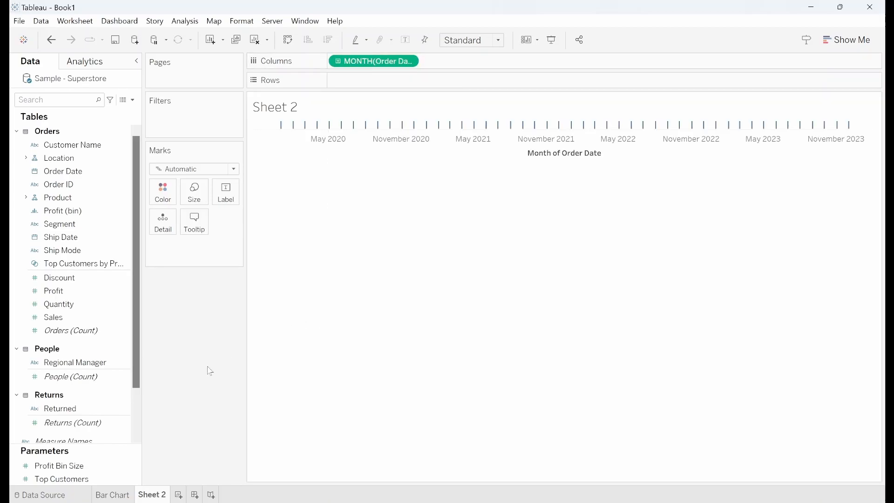
{"action": "left_click_drag", "start_coordinate": [54, 291], "coordinate": [390, 80]}
{"action": "type", "text": "Line Chart"}
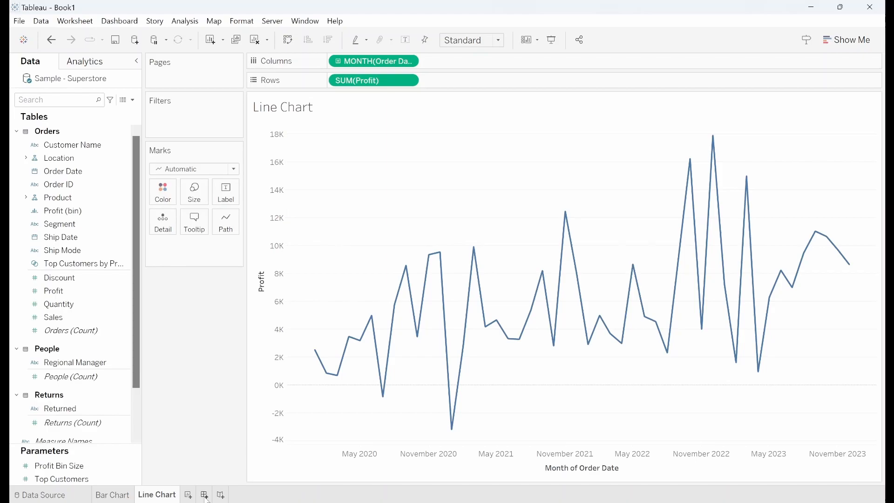
Create a new dashboard and place the Bar Chart sheet on its canvas
{"action": "left_click", "coordinate": [203, 494]}
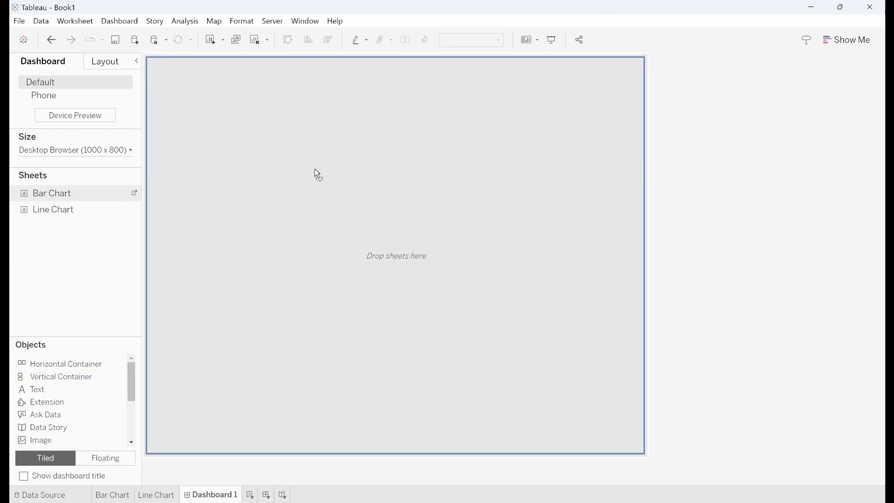
{"action": "left_click_drag", "start_coordinate": [51, 193], "coordinate": [393, 255]}
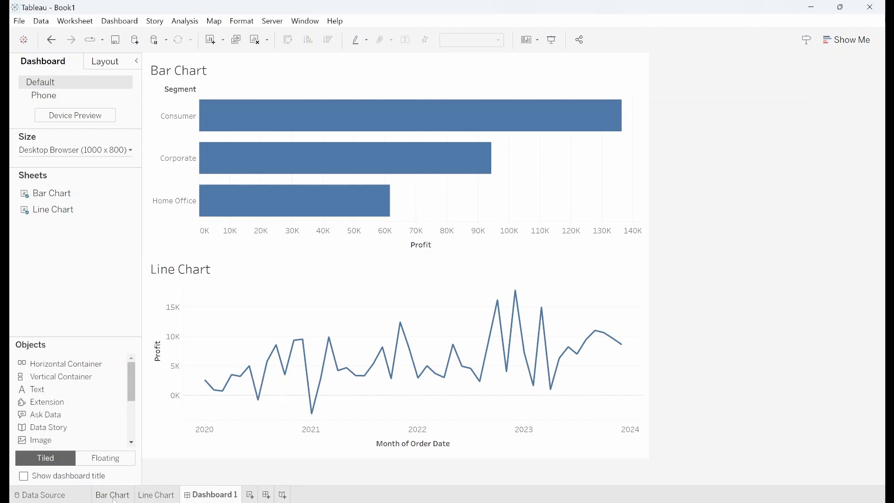
{"action": "left_click", "coordinate": [111, 494]}
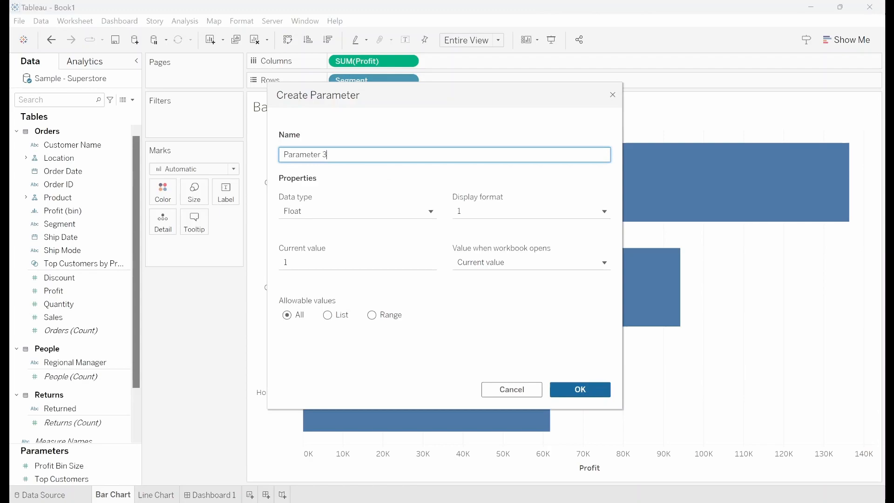
{"action": "type", "text": "Dy"}
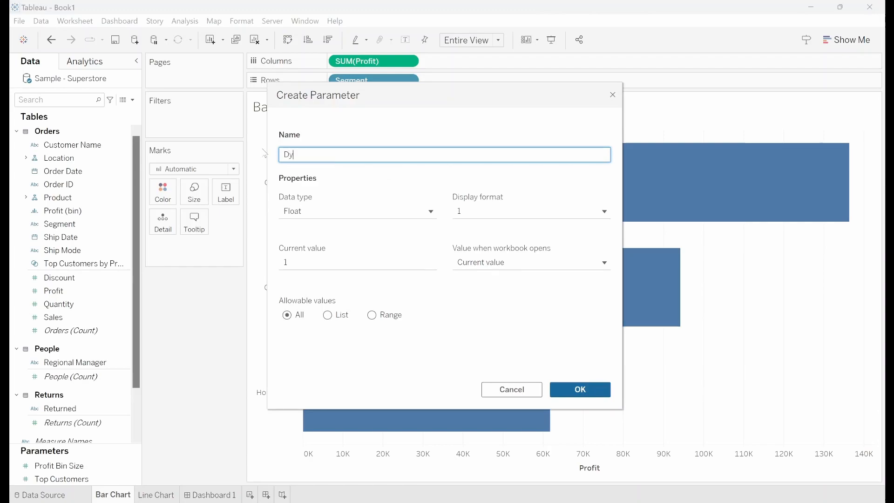
{"action": "type", "text": "namic"}
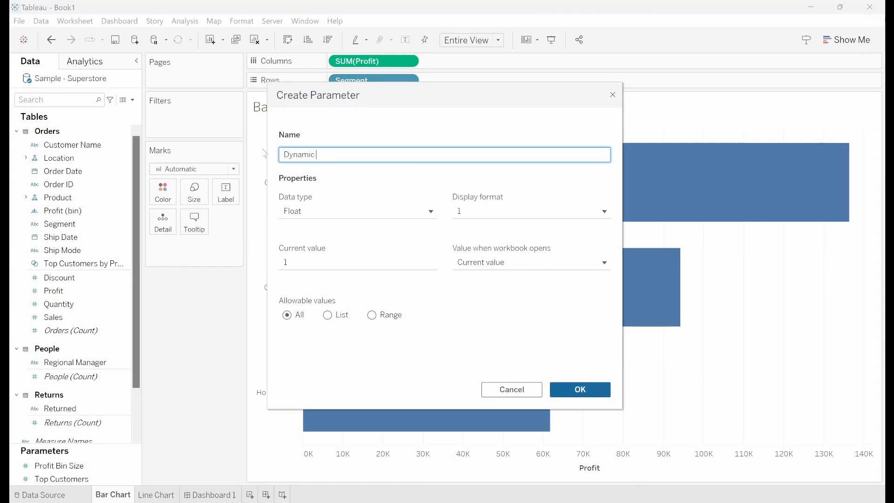
{"action": "type", "text": "Zoning"}
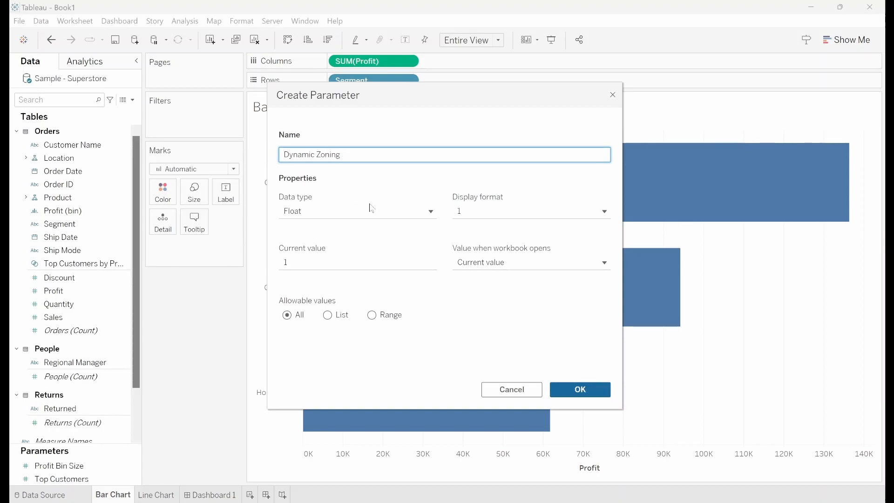
{"action": "left_click", "coordinate": [358, 211]}
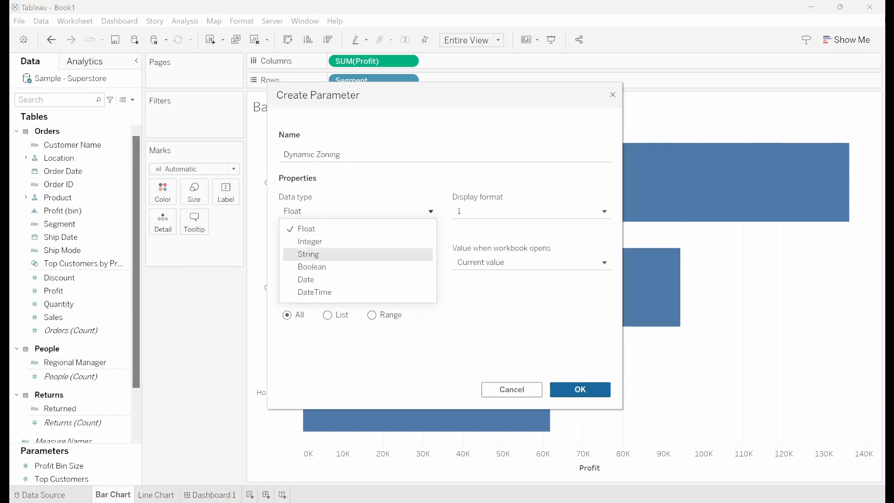
{"action": "left_click", "coordinate": [308, 254]}
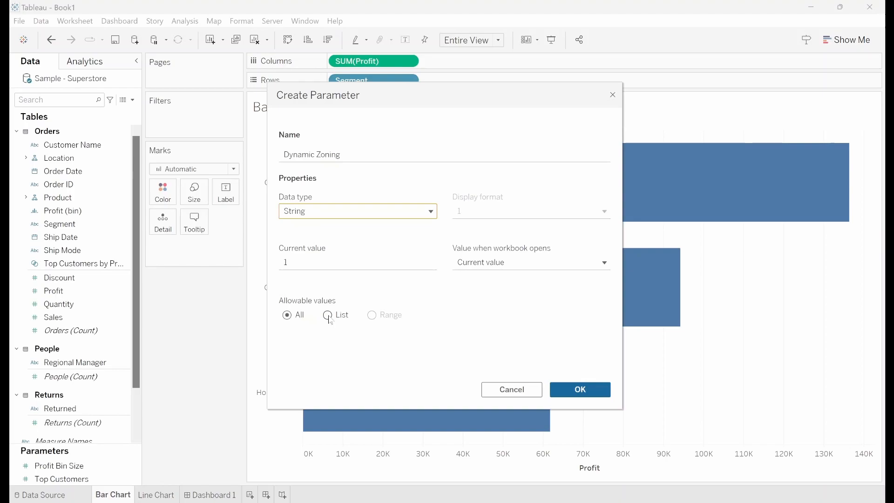
{"action": "left_click", "coordinate": [328, 315]}
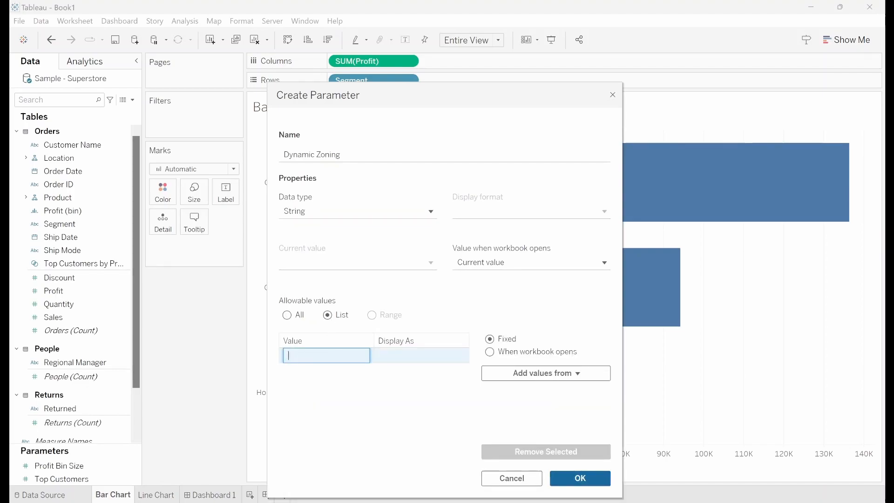
{"action": "type", "text": "Bar Chart"}
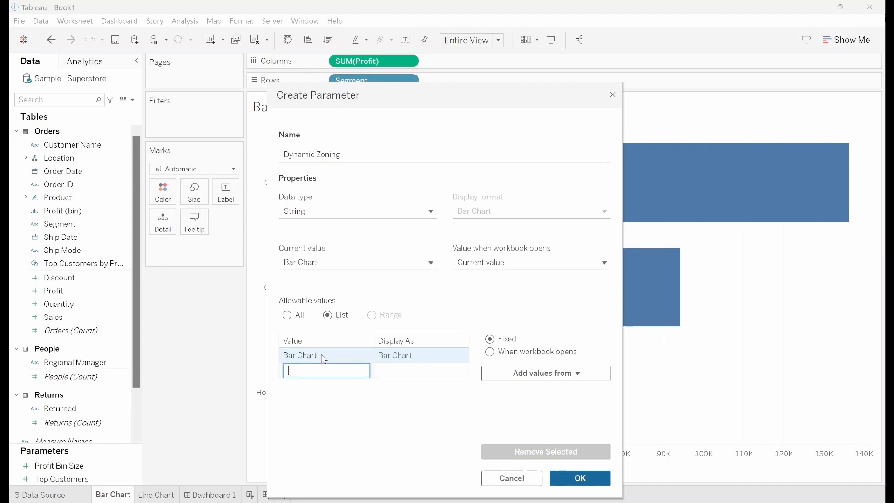
{"action": "type", "text": "Line Chart"}
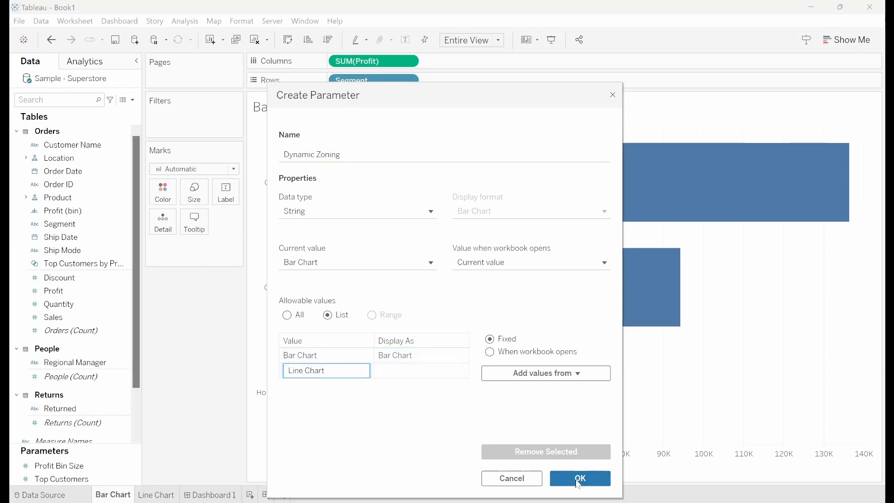
{"action": "left_click", "coordinate": [580, 478]}
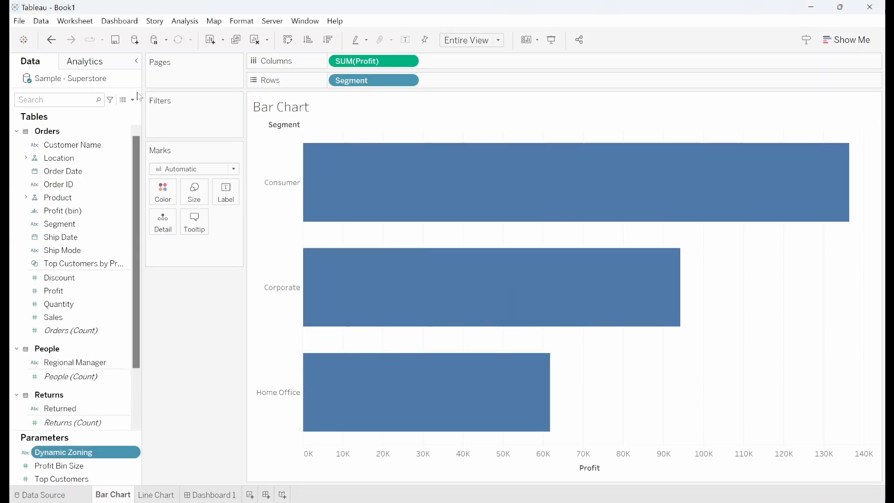
Create calculated field T/F Bar as [Dynamic Zoning] = 'Bar Chart'
{"action": "left_click", "coordinate": [133, 100]}
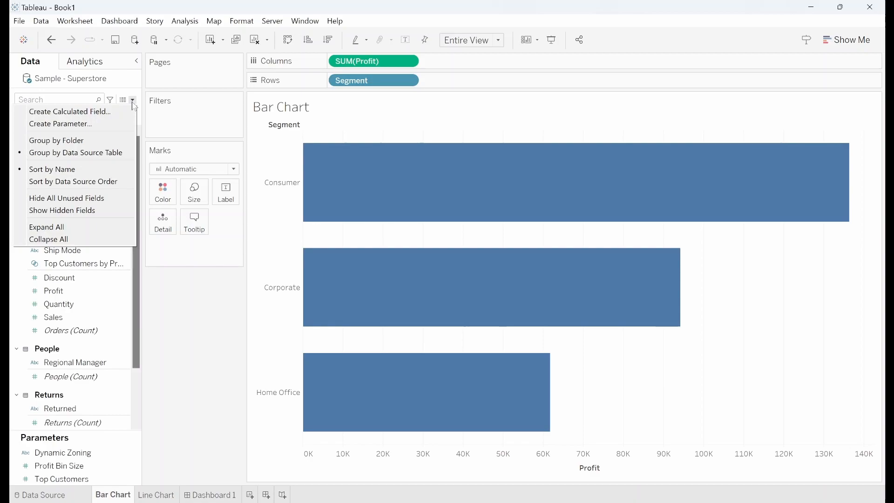
{"action": "left_click", "coordinate": [69, 111]}
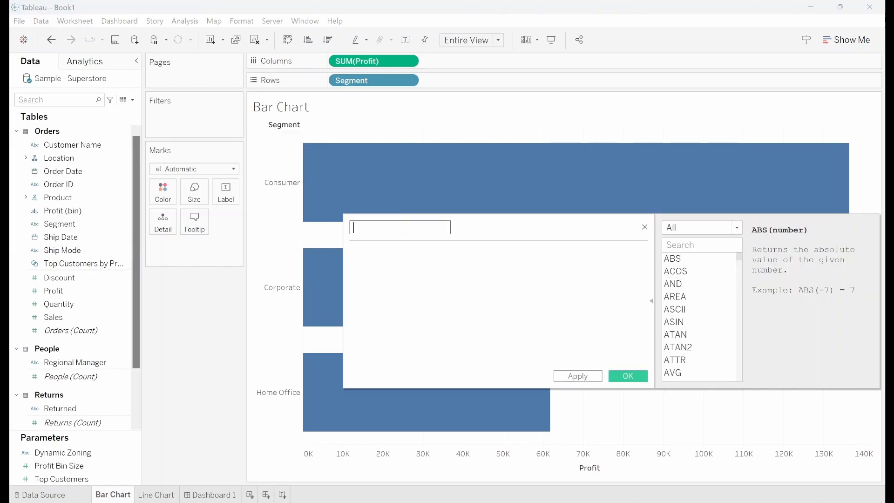
{"action": "type", "text": "T/F Bar"}
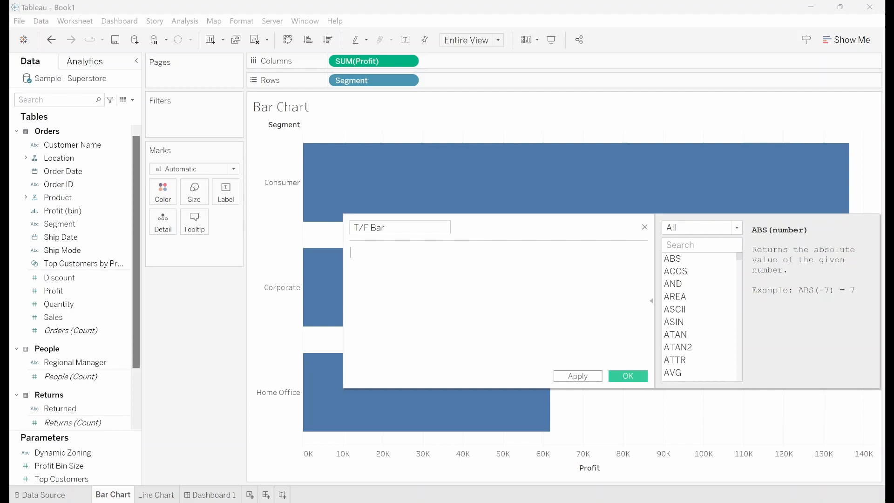
{"action": "type", "text": "[Dynamic Zoning]"}
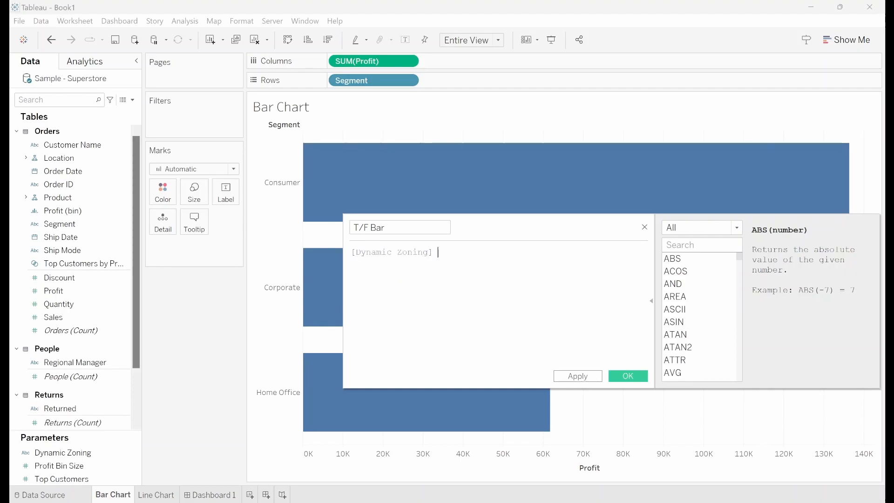
{"action": "type", "text": "= '"}
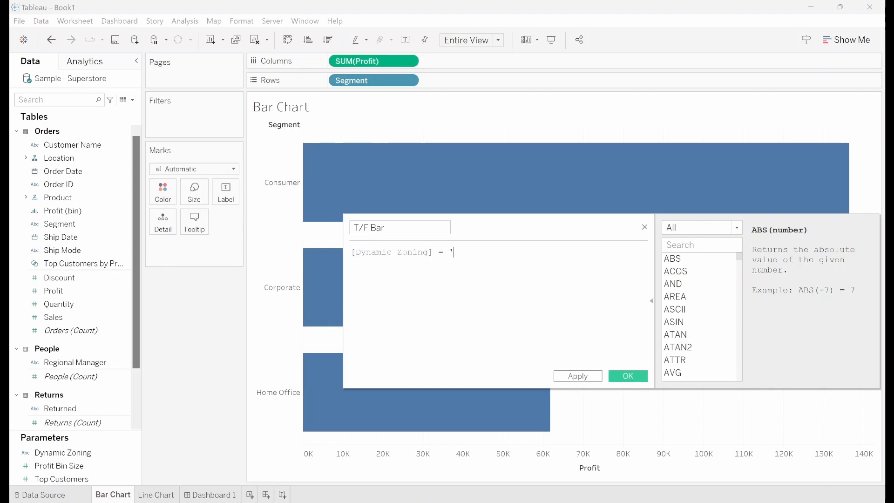
{"action": "type", "text": "Bar Chart"}
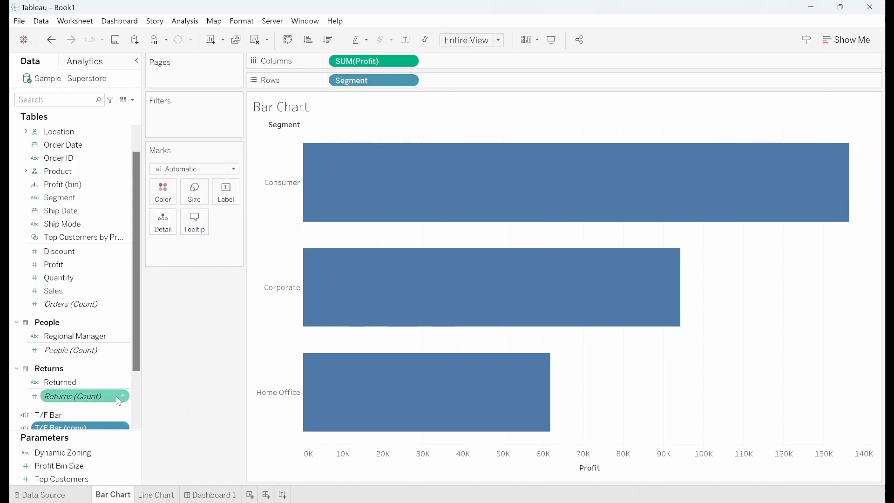
Edit the duplicated field into T/F Line comparing to 'Line Chart' and save it
{"action": "scroll", "scroll_direction": "down", "scroll_amount": 3}
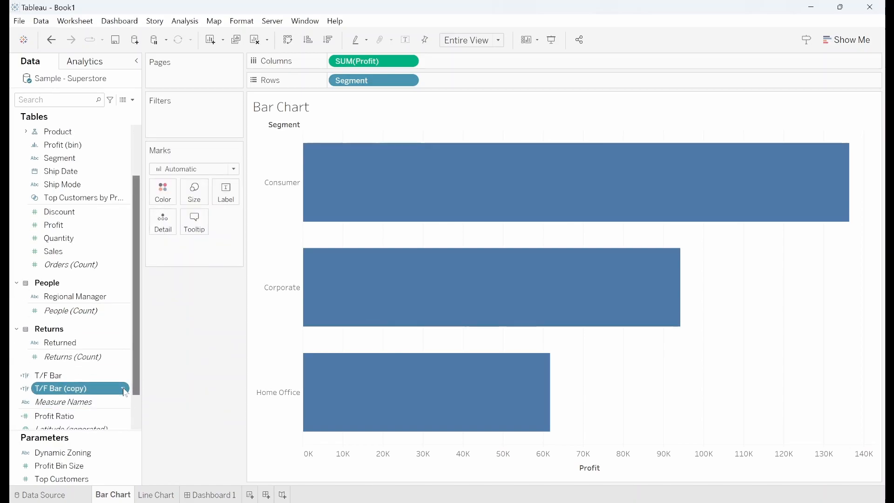
{"action": "double_click", "coordinate": [60, 387]}
{"action": "type", "text": "T/F Line"}
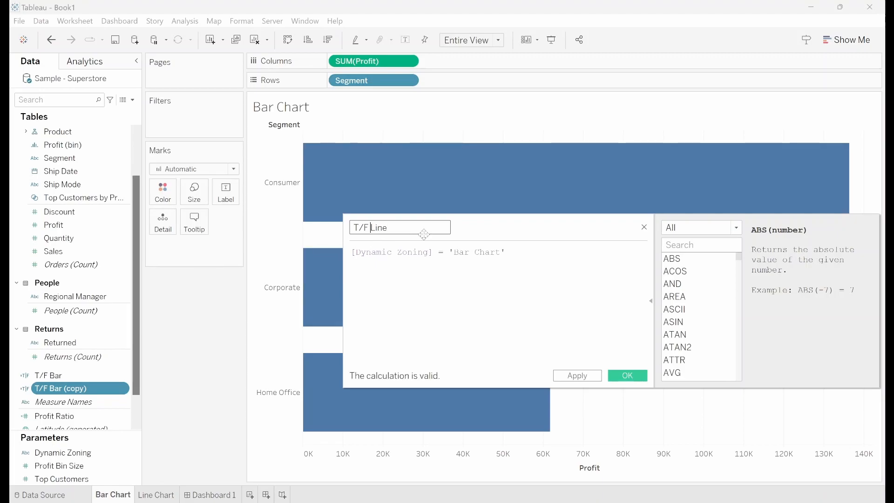
{"action": "double_click", "coordinate": [461, 251]}
{"action": "type", "text": "Line"}
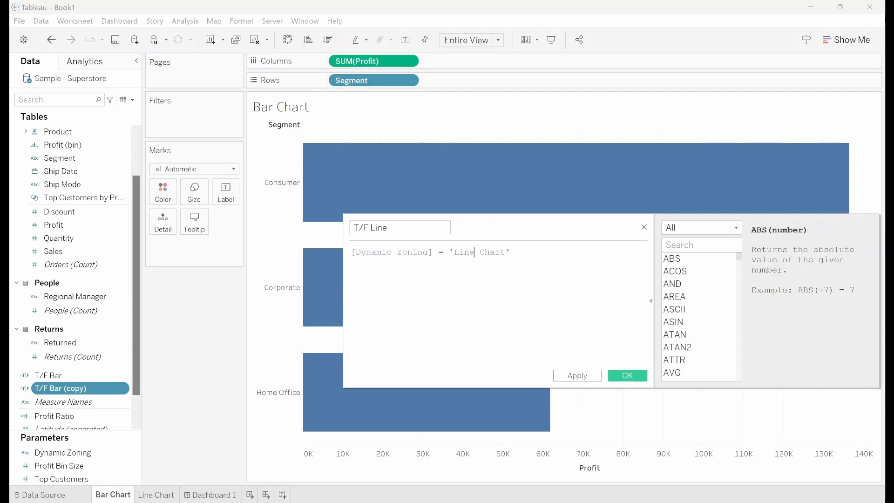
{"action": "left_click", "coordinate": [627, 376]}
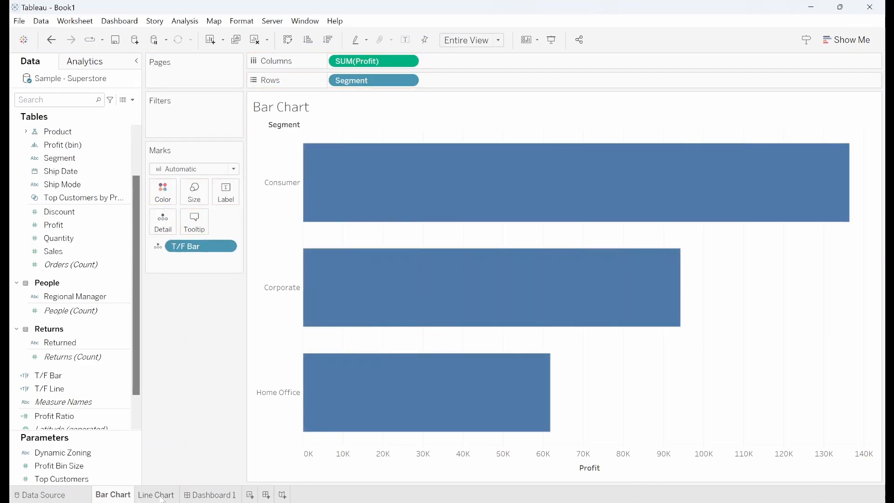
Add T/F Line to the Line Chart's Detail and return to the dashboard
{"action": "left_click", "coordinate": [157, 495]}
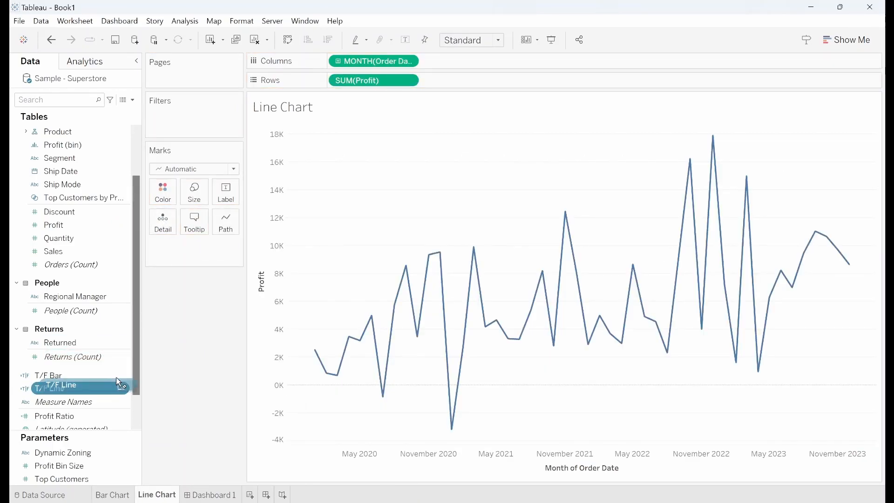
{"action": "left_click_drag", "start_coordinate": [67, 385], "coordinate": [194, 246]}
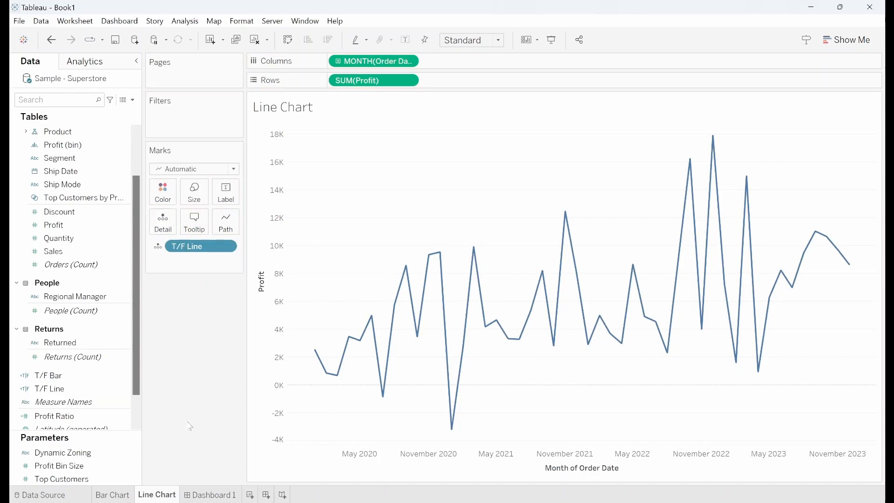
{"action": "left_click", "coordinate": [213, 494]}
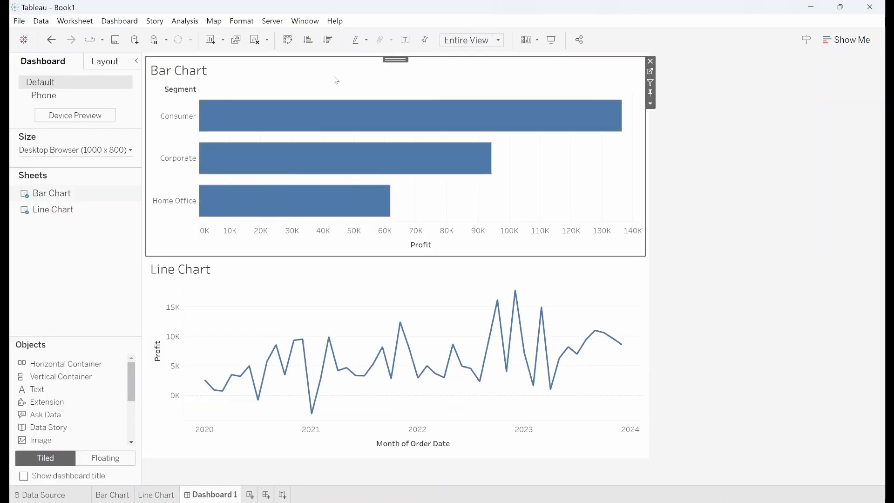
{"action": "mouse_move", "coordinate": [133, 69]}
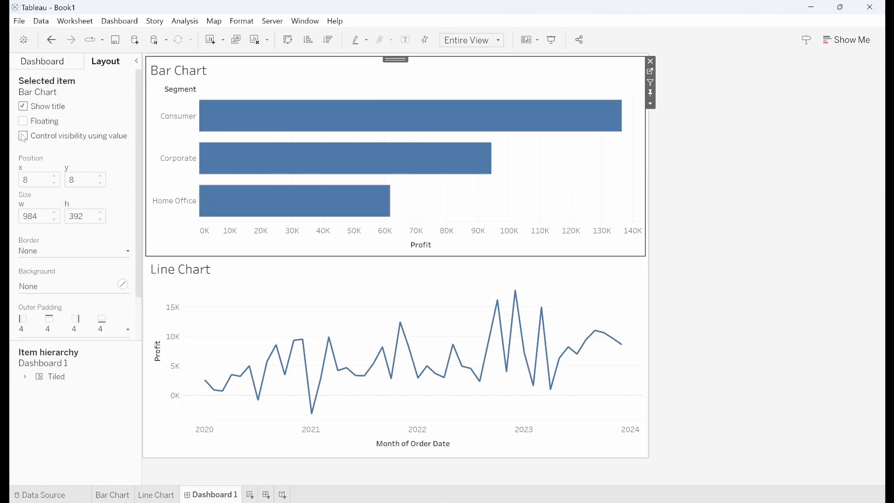
Control the bar chart's visibility with T/F Bar and the line chart's with T/F Line
{"action": "left_click", "coordinate": [22, 136]}
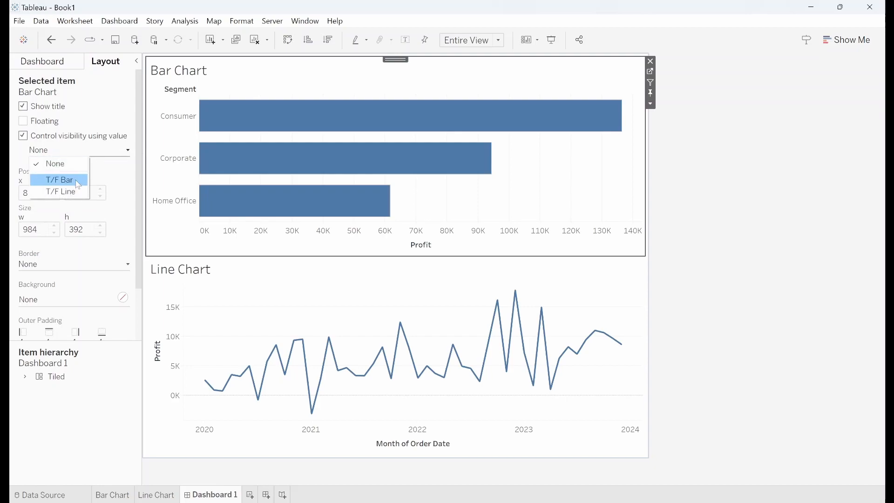
{"action": "left_click", "coordinate": [58, 179]}
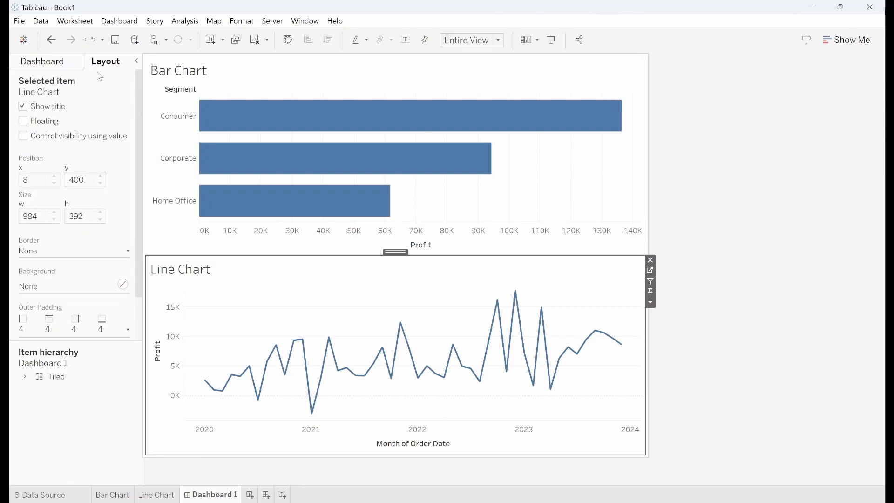
{"action": "left_click", "coordinate": [24, 136]}
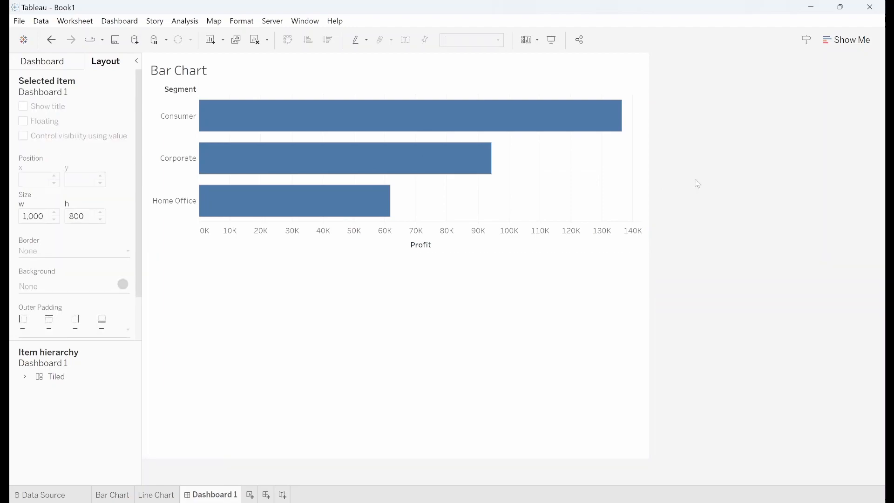
Select the bar chart in the item hierarchy and open its dashboard options menu
{"action": "left_click", "coordinate": [25, 377]}
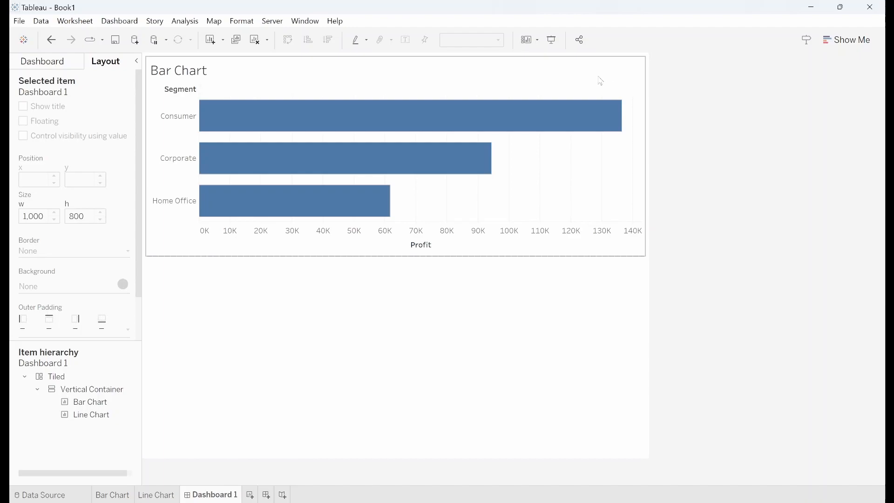
{"action": "left_click", "coordinate": [89, 403]}
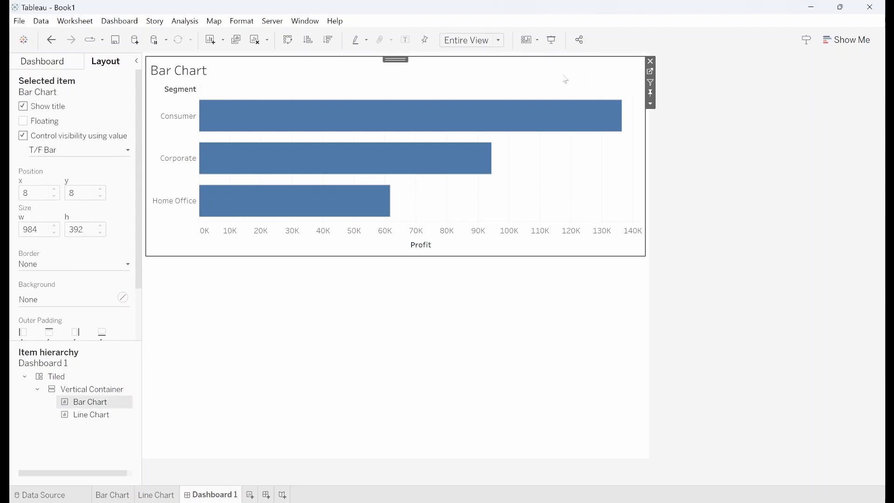
{"action": "mouse_move", "coordinate": [650, 93]}
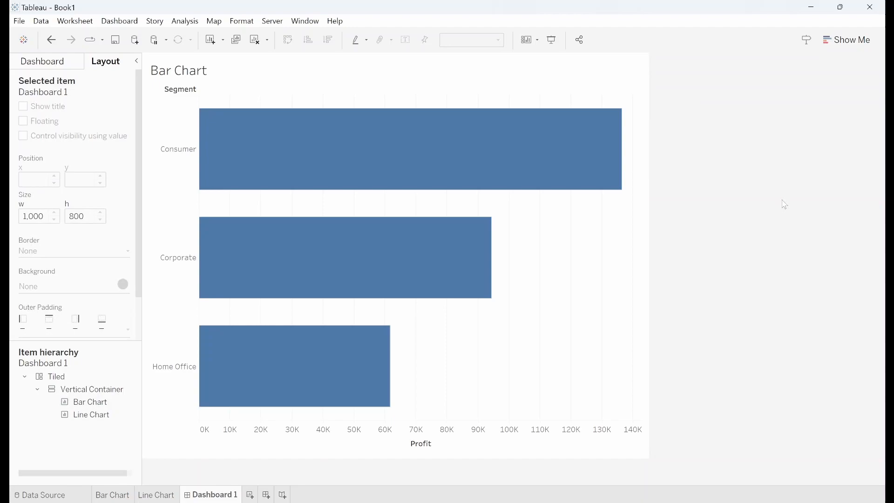
{"action": "mouse_move", "coordinate": [671, 101]}
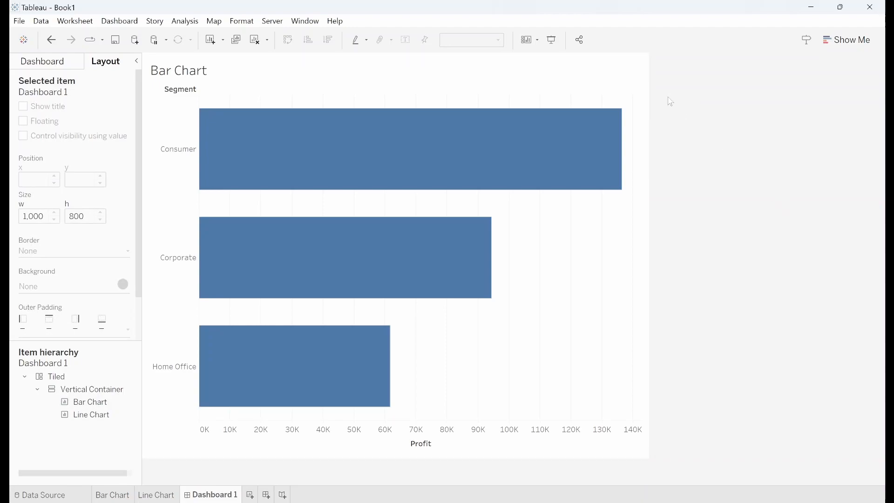
{"action": "left_click", "coordinate": [89, 403]}
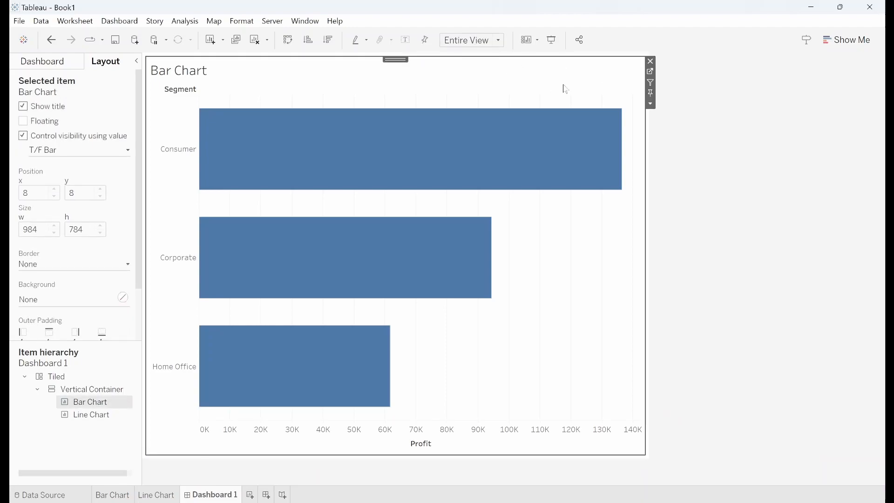
{"action": "left_click", "coordinate": [650, 104]}
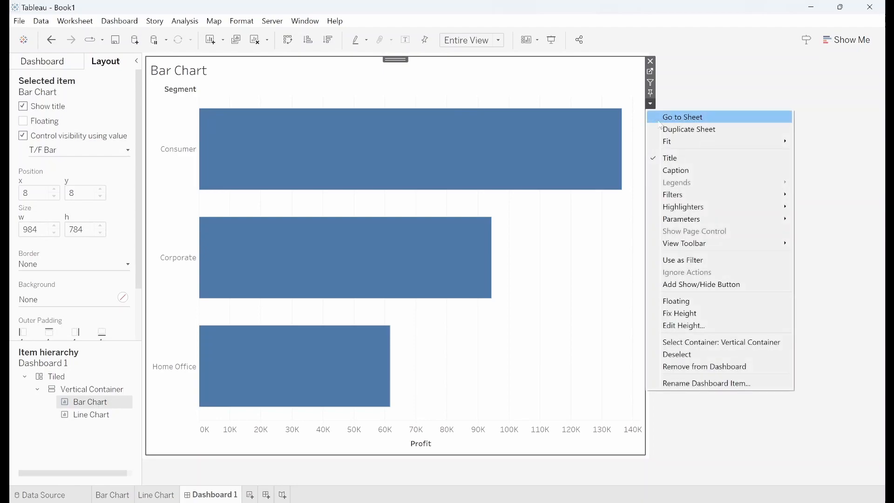